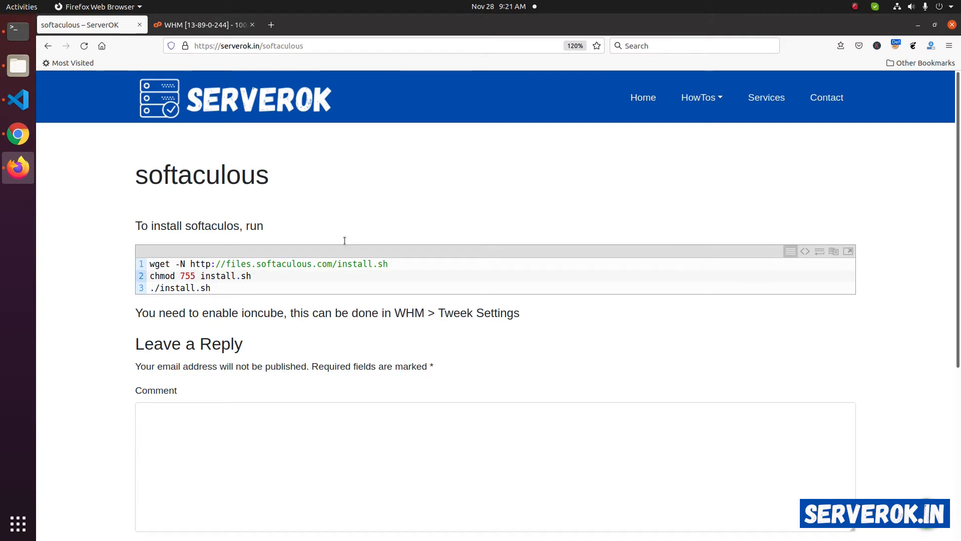
# From WHM's root Terminal, run whoami, wget install.sh from files.softaculous.com and ls to confirm.
pyautogui.click(202, 24)
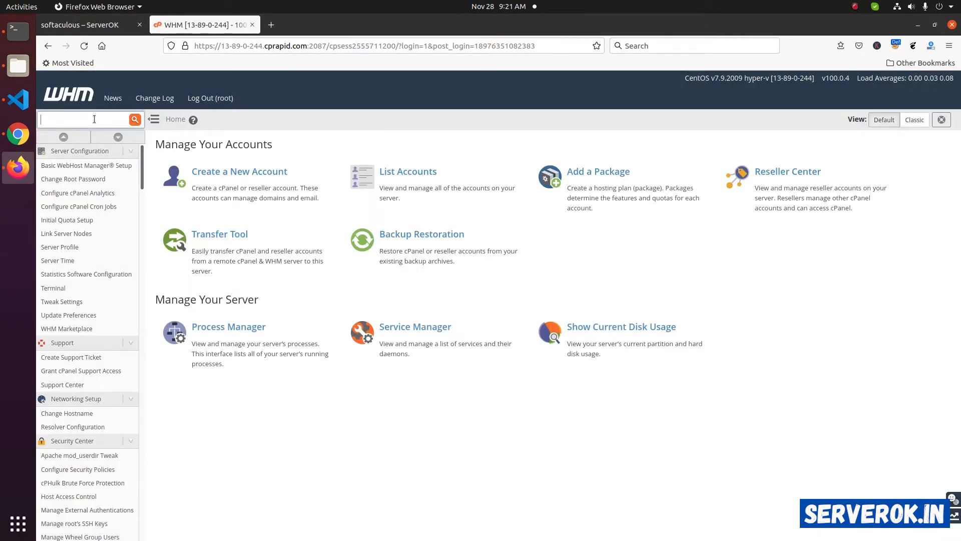
pyautogui.click(53, 287)
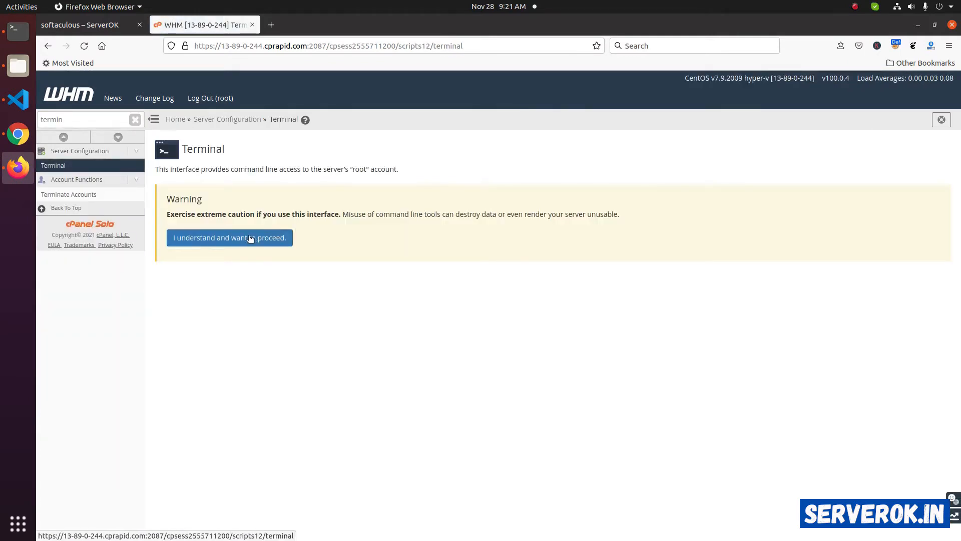
pyautogui.click(229, 239)
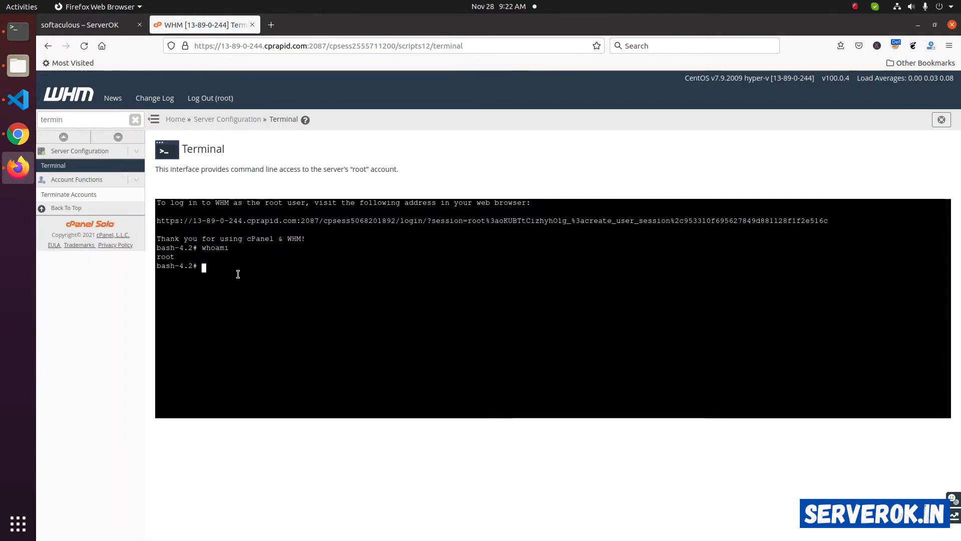
pyautogui.click(80, 24)
pyautogui.write('ls -l | grep install')
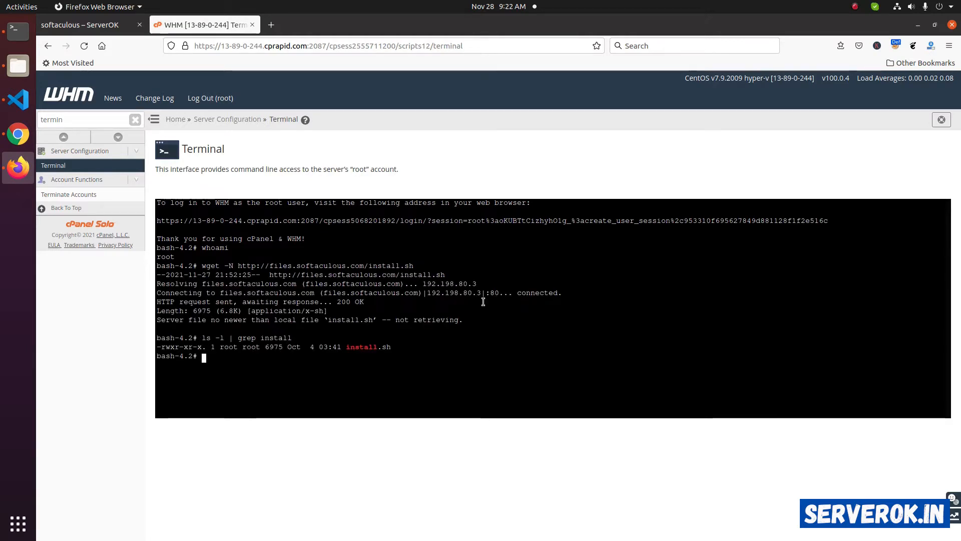
pyautogui.click(80, 24)
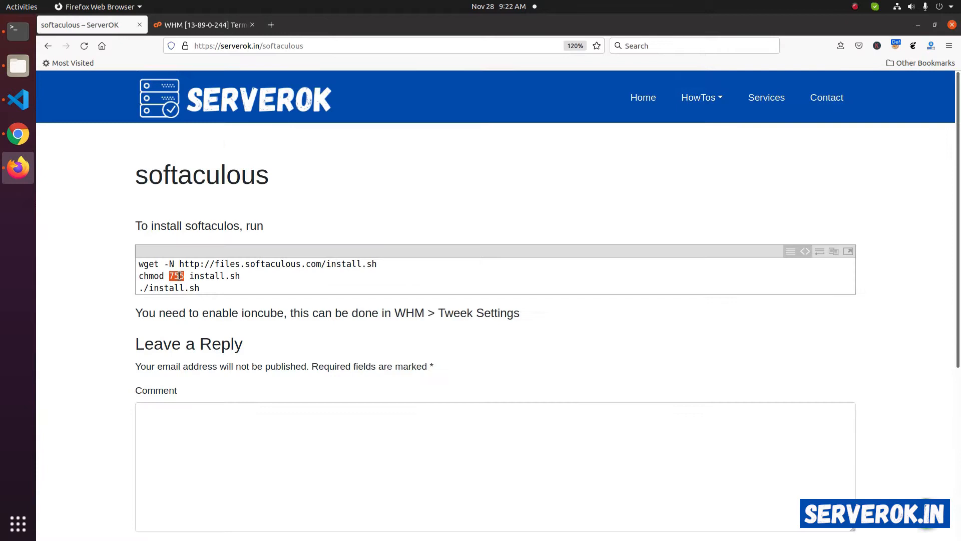
# Run chmod 755 install.sh then ./install.sh, which stops for missing ionCube Loader.
pyautogui.rightClick(189, 275)
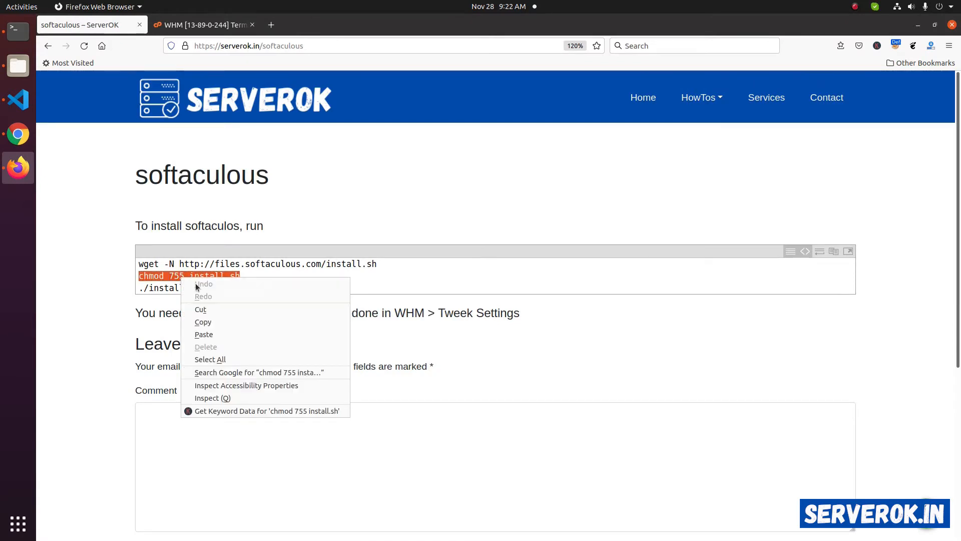
pyautogui.click(203, 24)
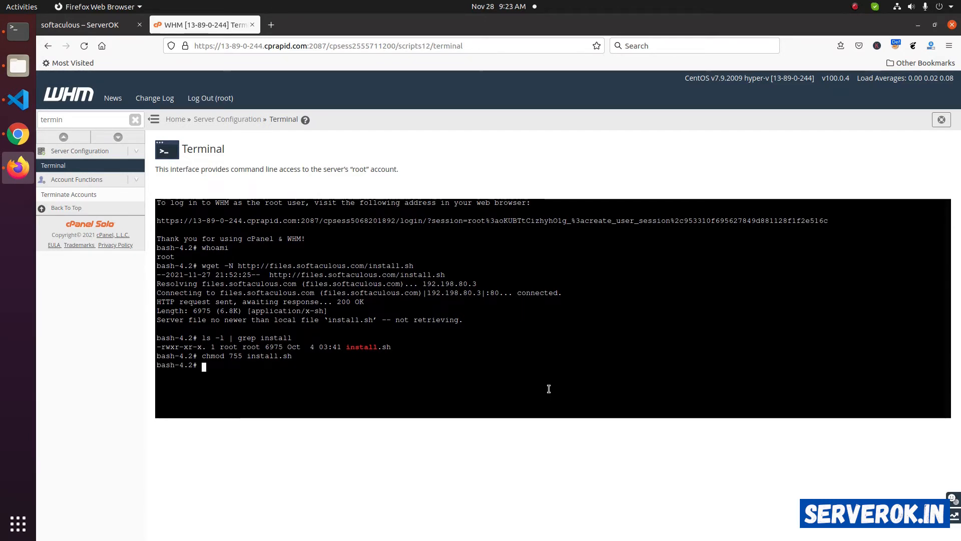
pyautogui.write('./insta')
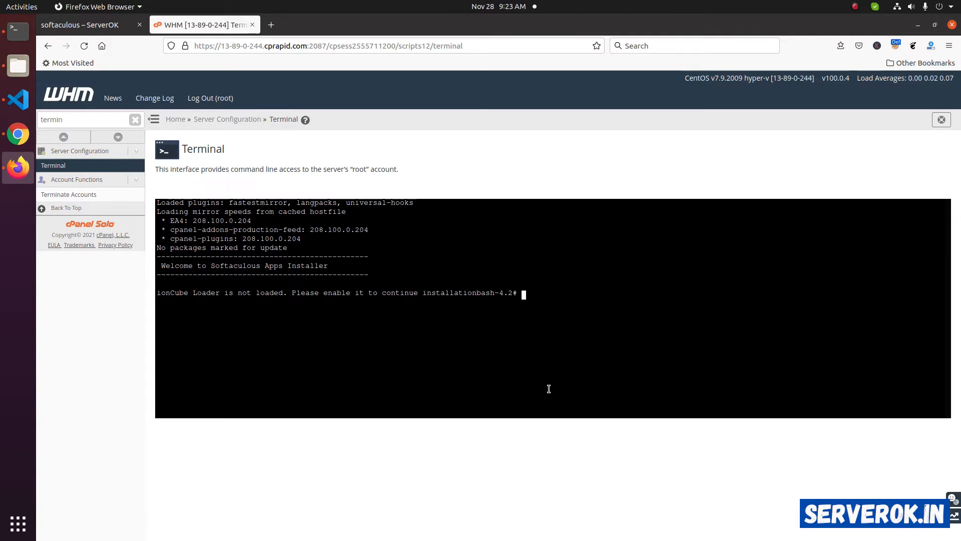
pyautogui.moveTo(164, 297)
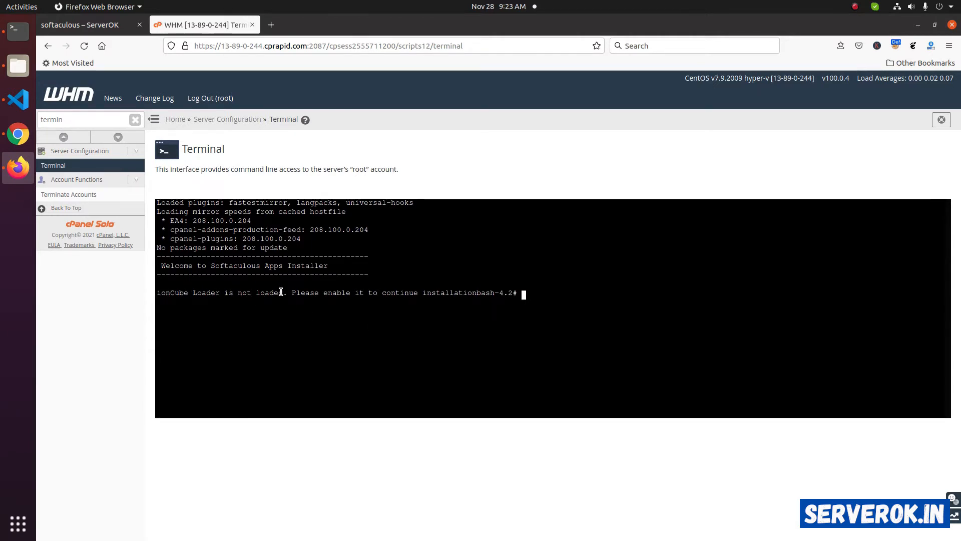
pyautogui.click(81, 24)
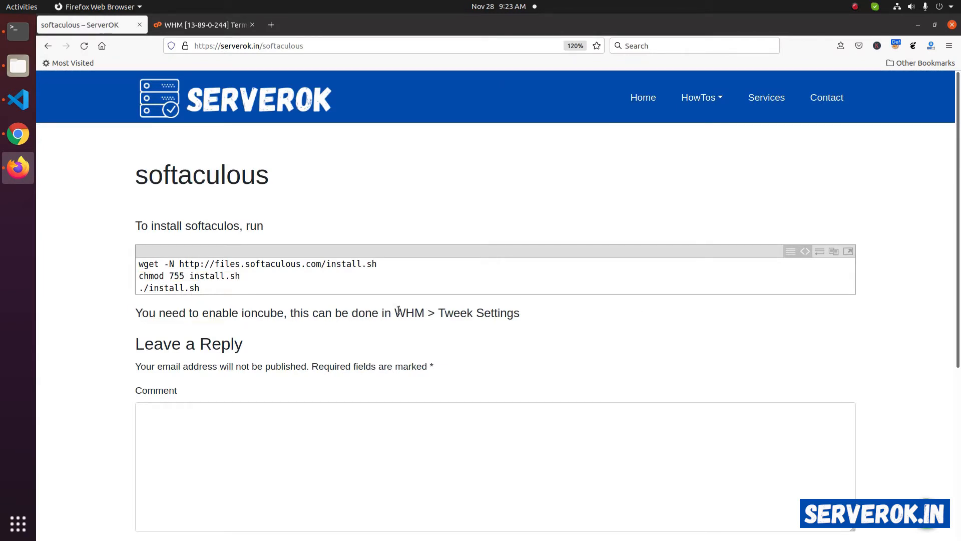
# In Tweak Settings, find ioncube, tick it as the cPanel PHP loader and save.
pyautogui.click(204, 24)
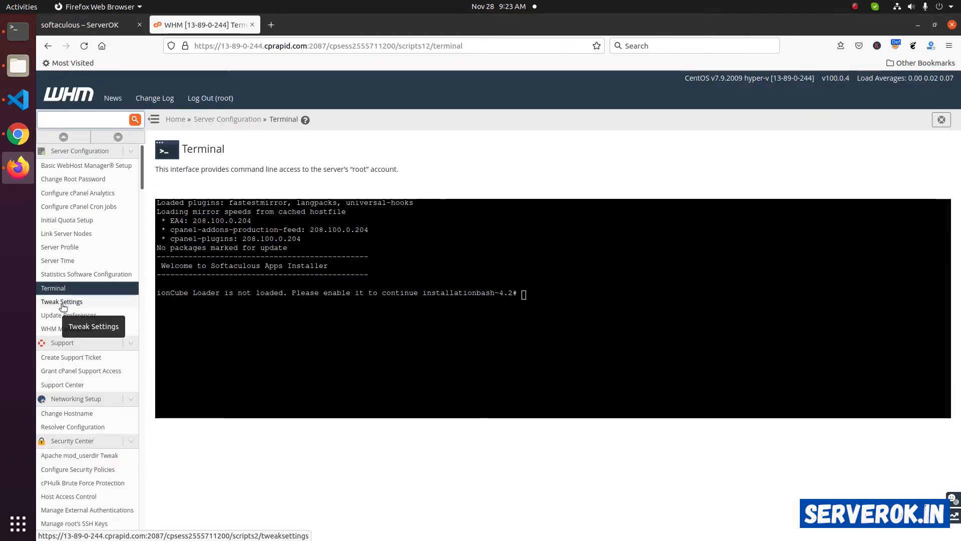
pyautogui.rightClick(61, 301)
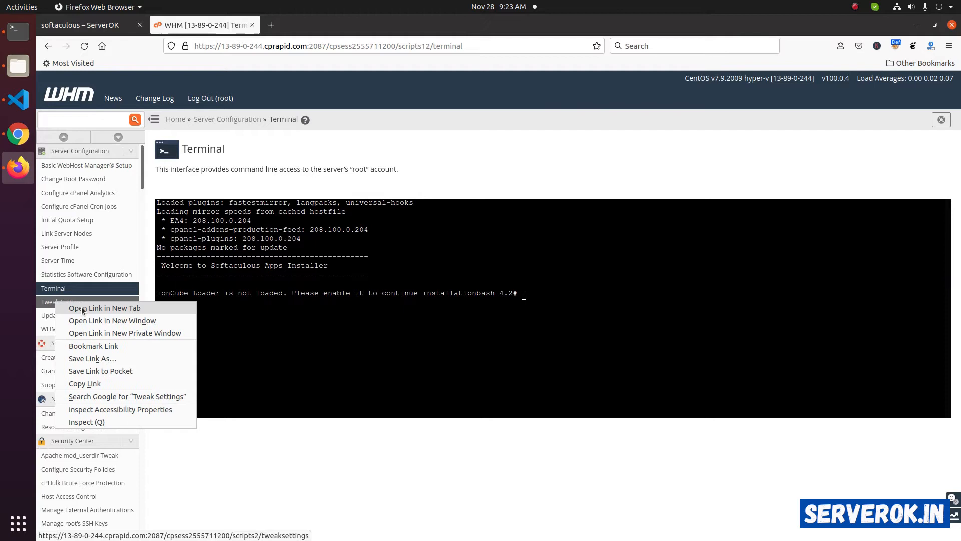
pyautogui.click(104, 308)
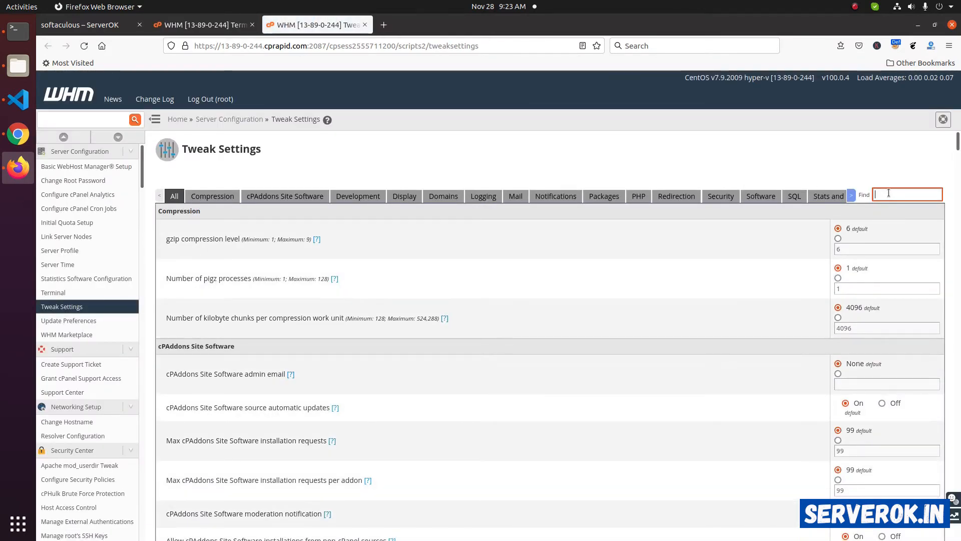
pyautogui.write('ioncube')
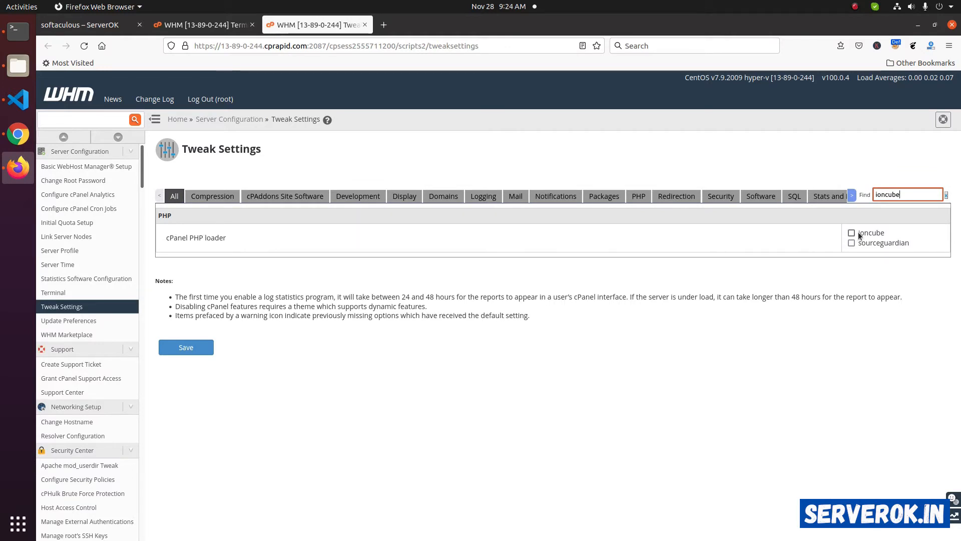
pyautogui.moveTo(884, 247)
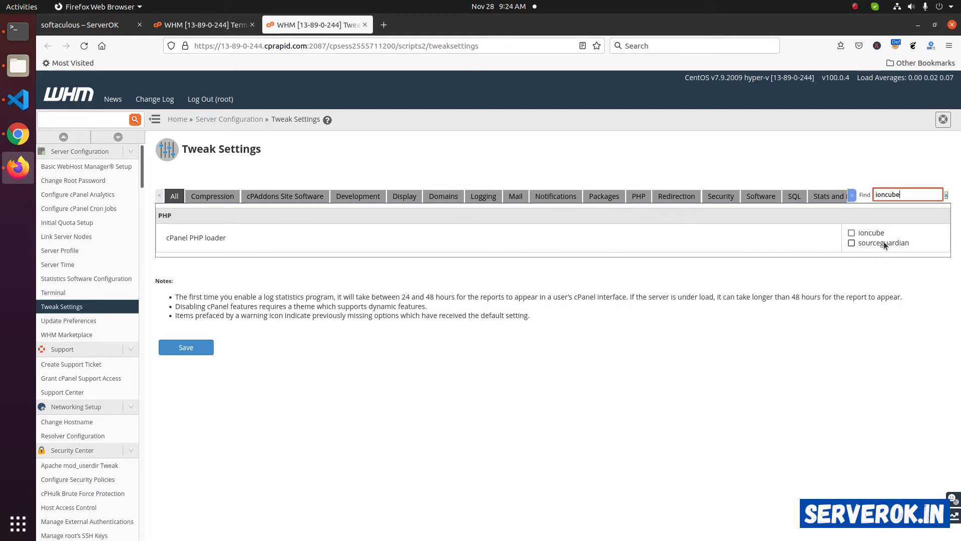
pyautogui.click(851, 233)
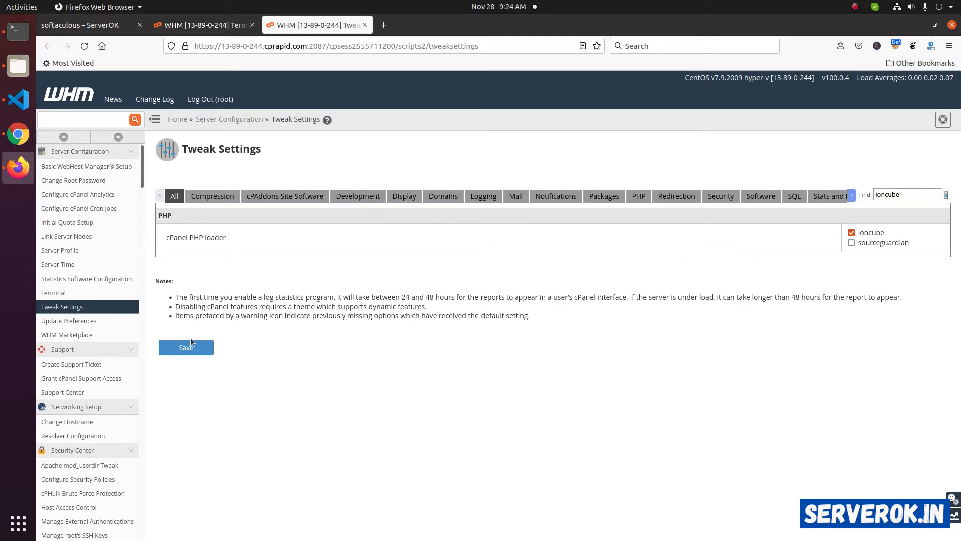
pyautogui.click(202, 24)
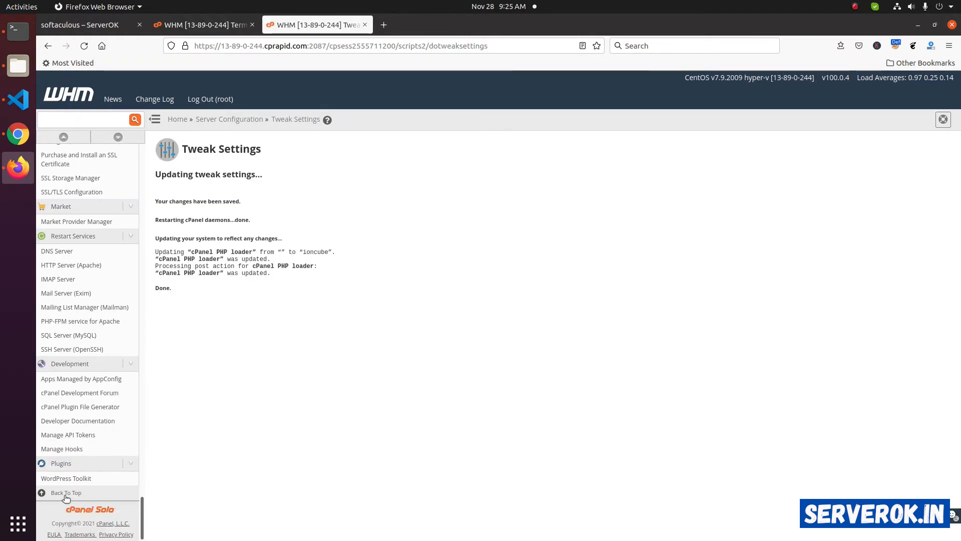
pyautogui.moveTo(66, 478)
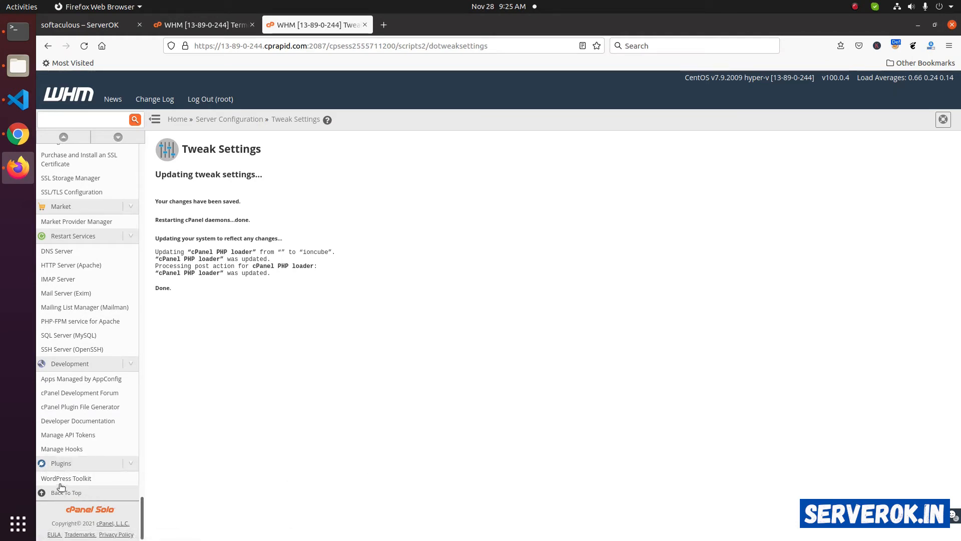
pyautogui.moveTo(66, 479)
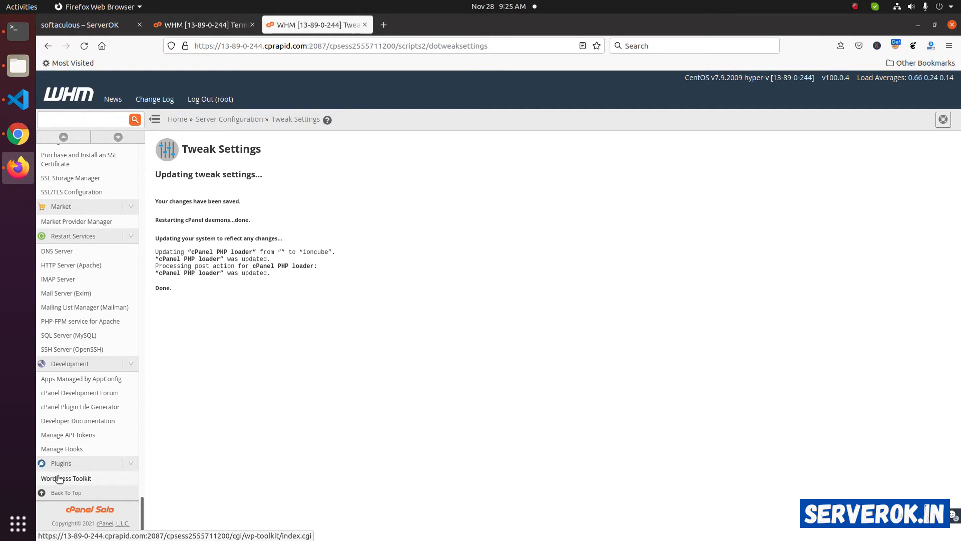
# Check the Softaculous success message and view its Admin Panel showing a Premium license.
pyautogui.click(67, 478)
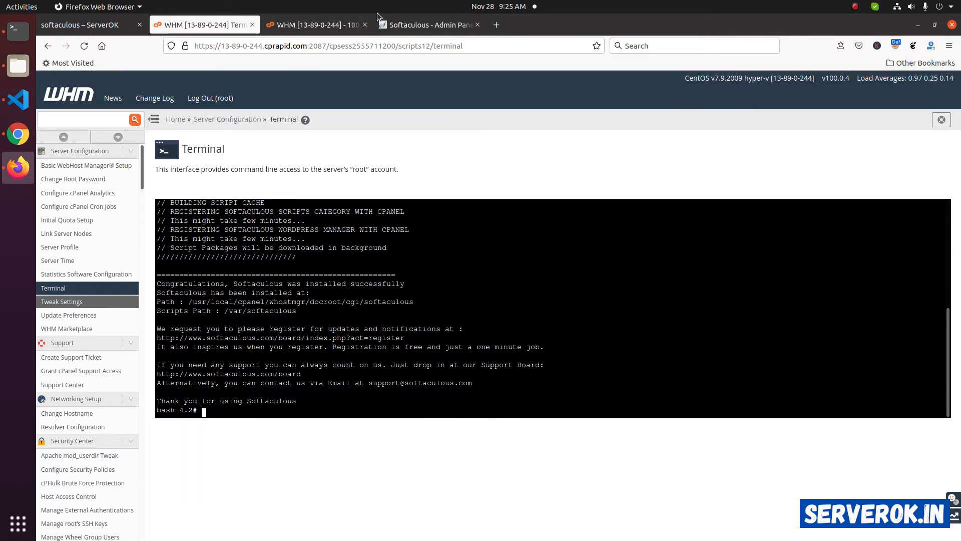
pyautogui.click(430, 24)
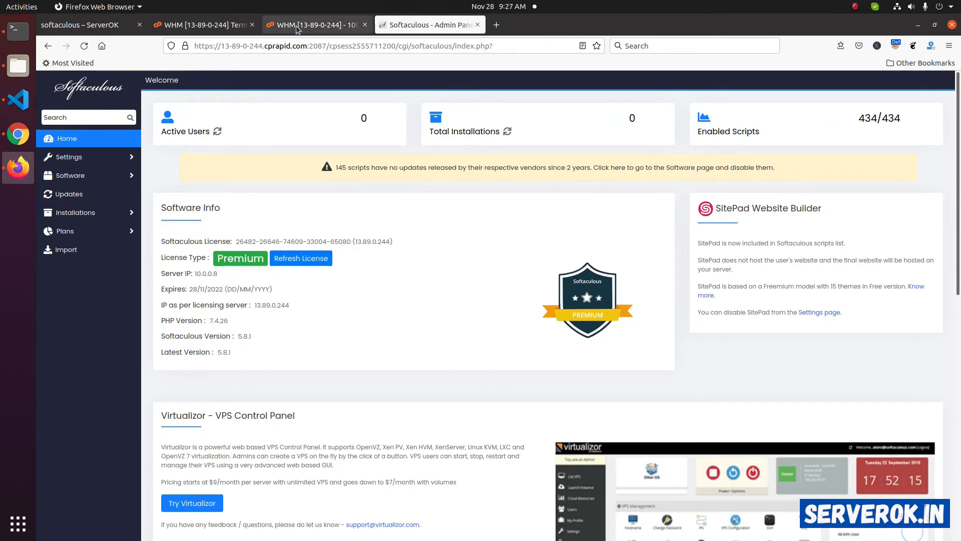
pyautogui.moveTo(316, 24)
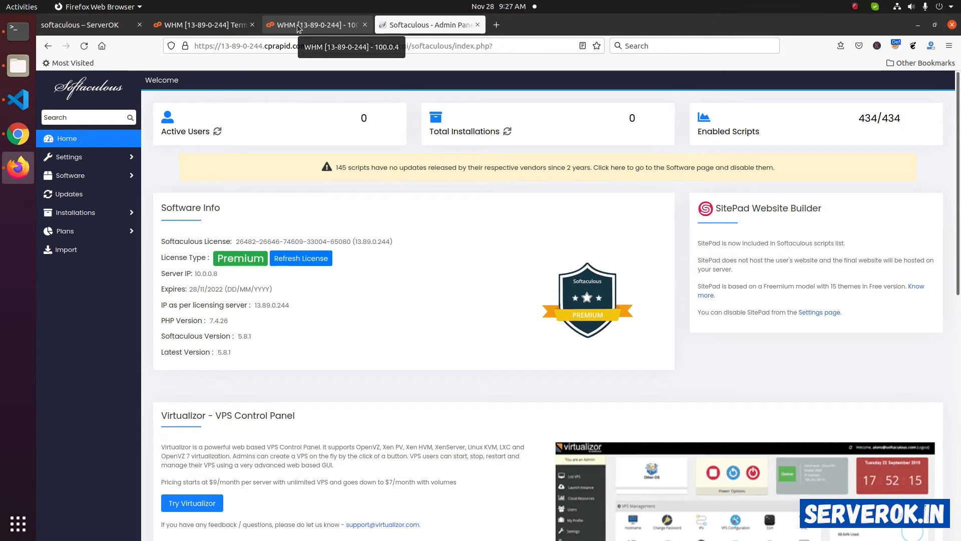
# In Feature Manager's default list, verify both Softaculous entries are checked.
pyautogui.click(316, 24)
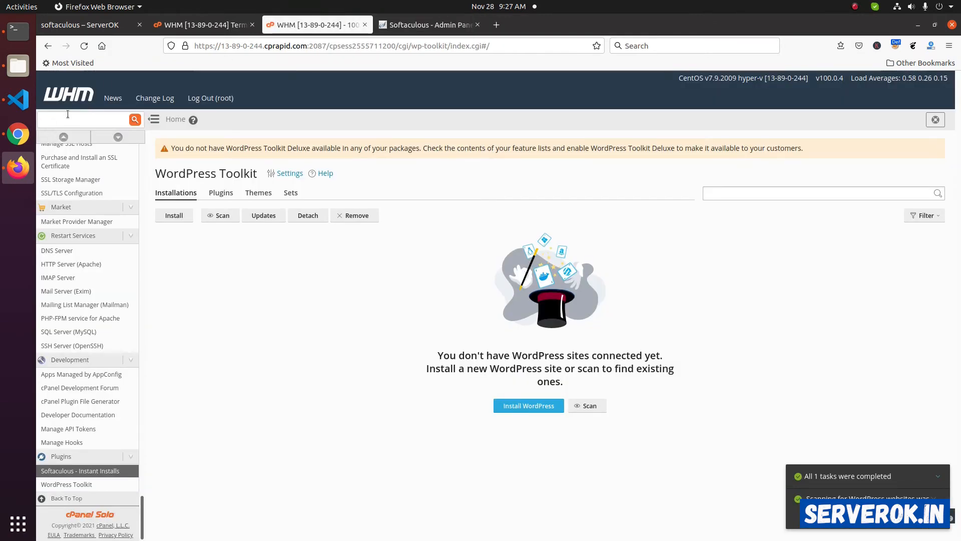
pyautogui.write('fea')
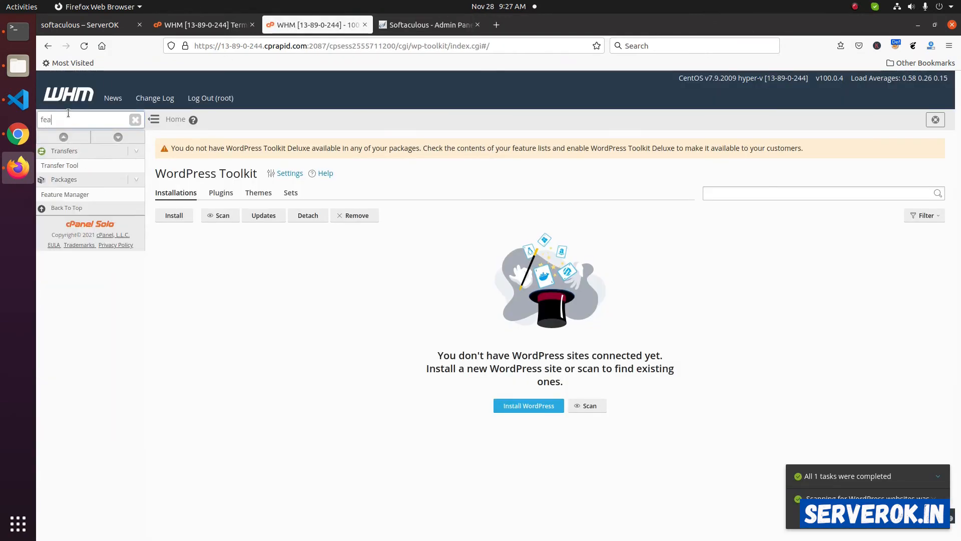
pyautogui.click(65, 194)
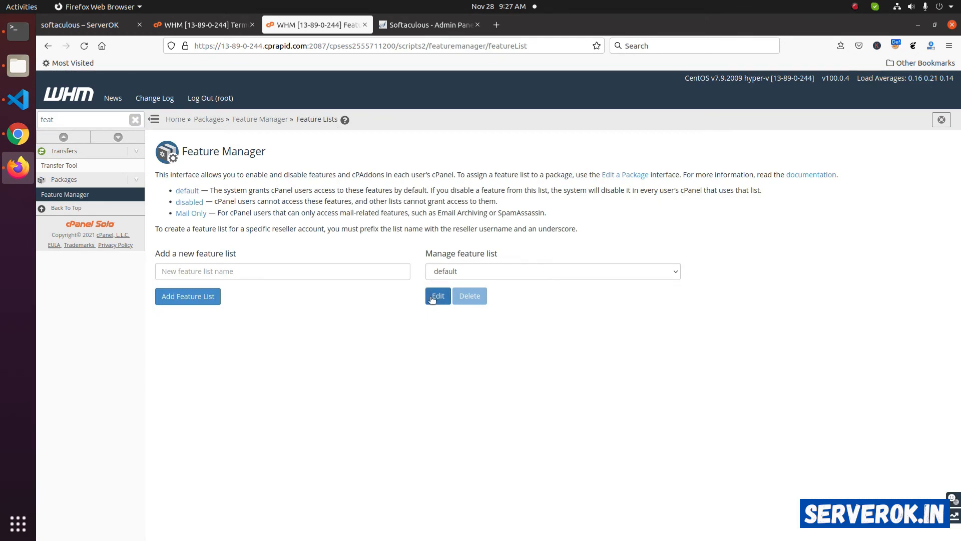
pyautogui.click(437, 295)
pyautogui.write('soft')
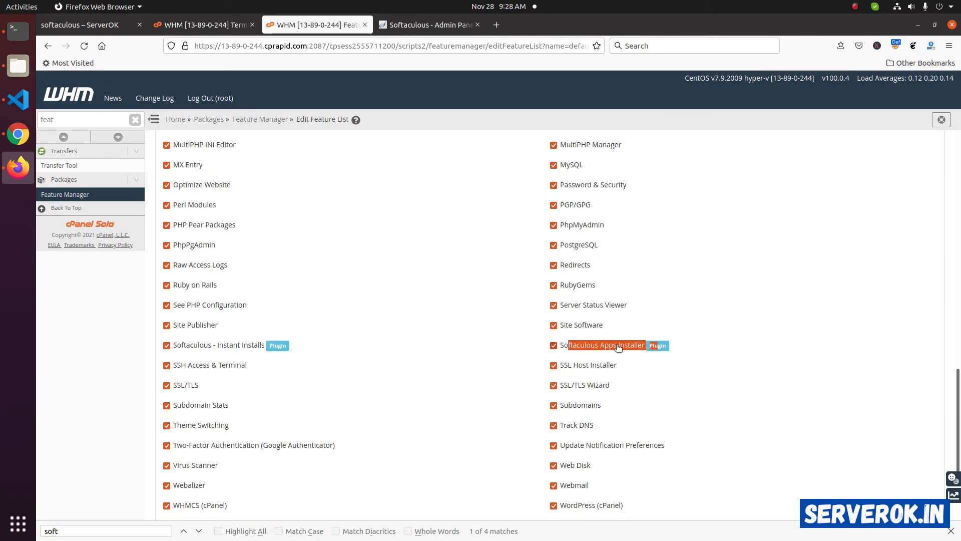
pyautogui.scroll(-3)
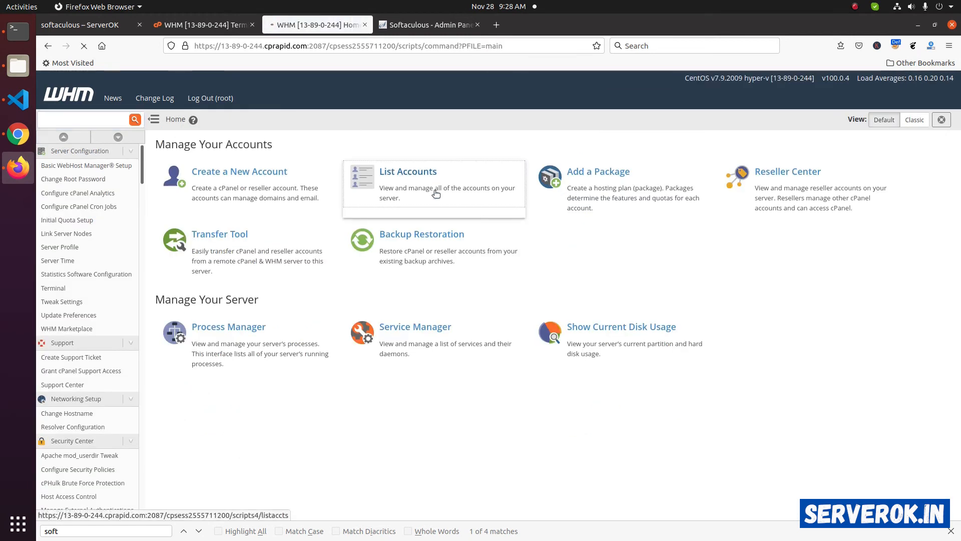
# Log into the gkthree account's cPanel from List Accounts and launch Softaculous Apps Installer.
pyautogui.click(408, 171)
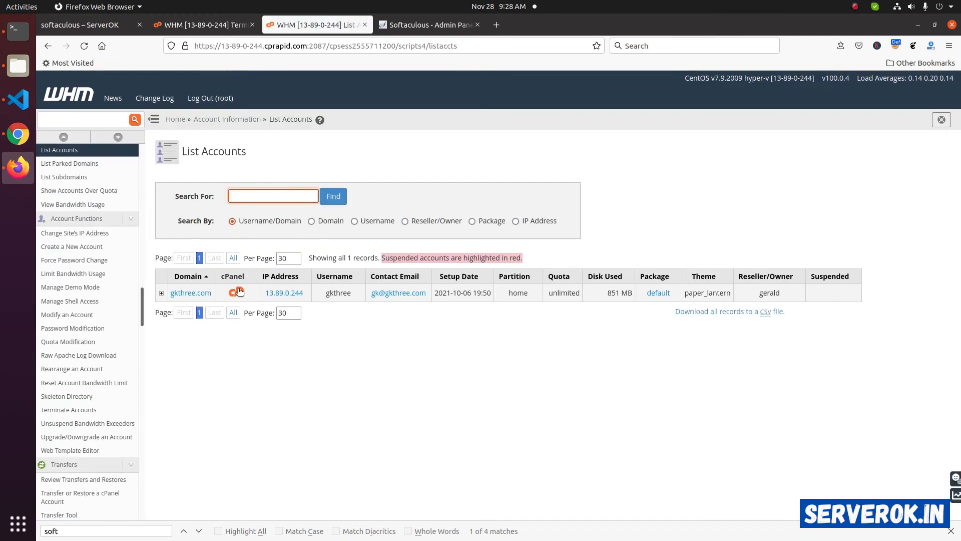
pyautogui.click(239, 292)
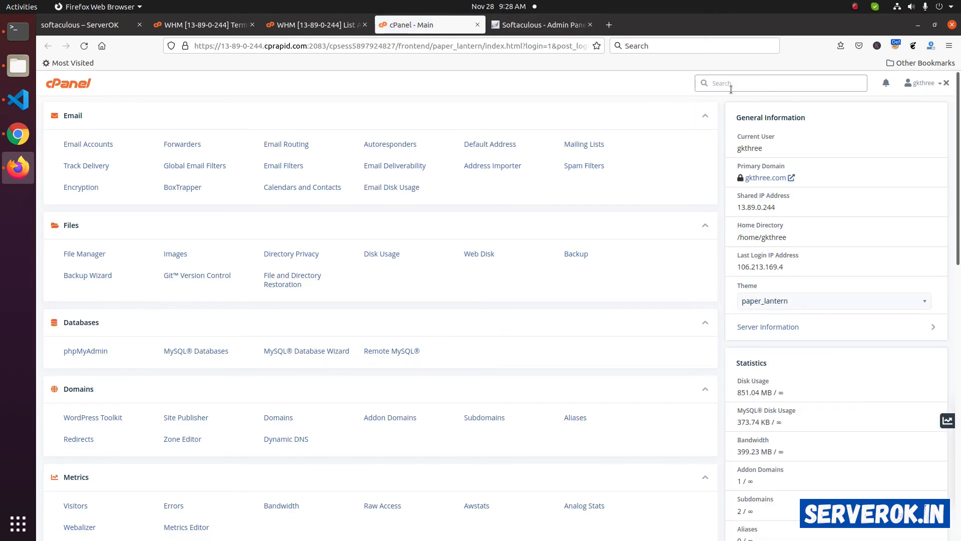
pyautogui.write('soft')
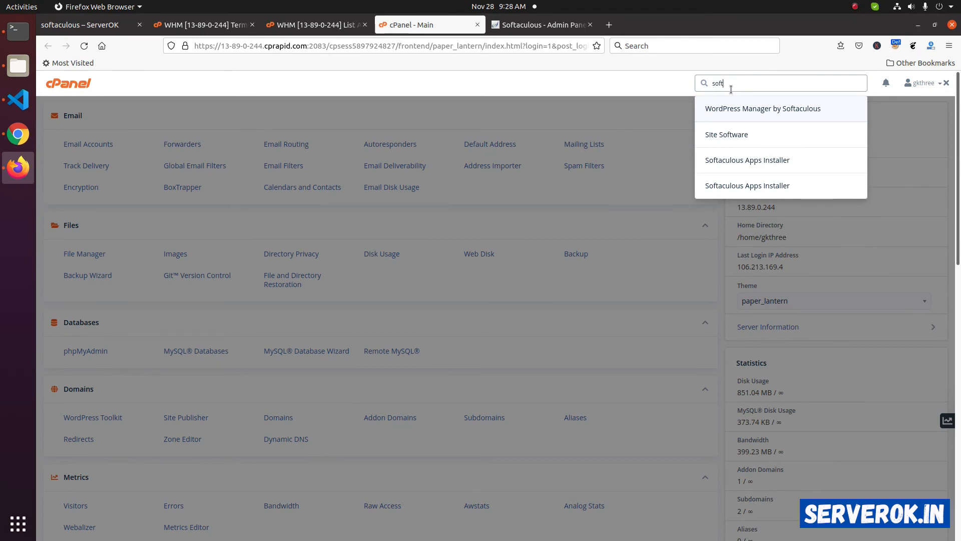
pyautogui.click(747, 160)
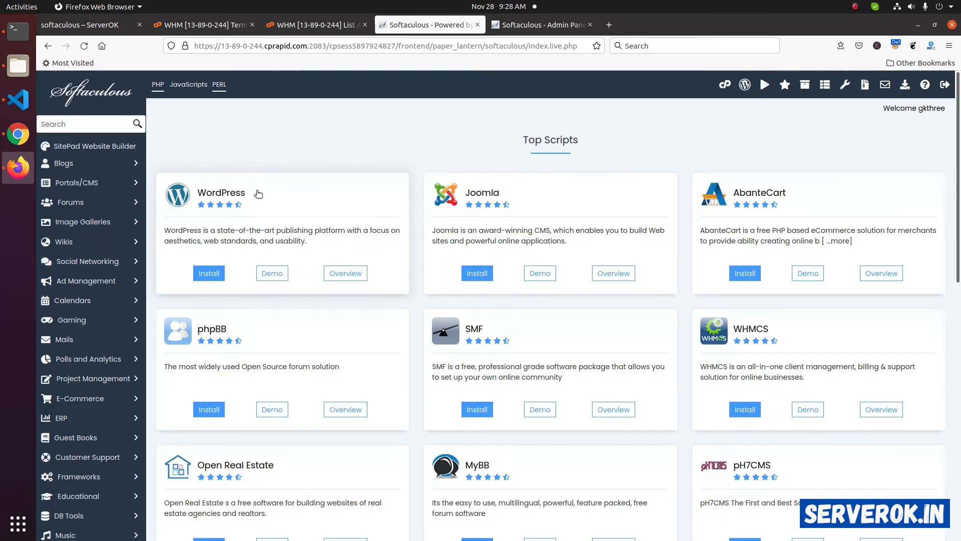
pyautogui.moveTo(798, 198)
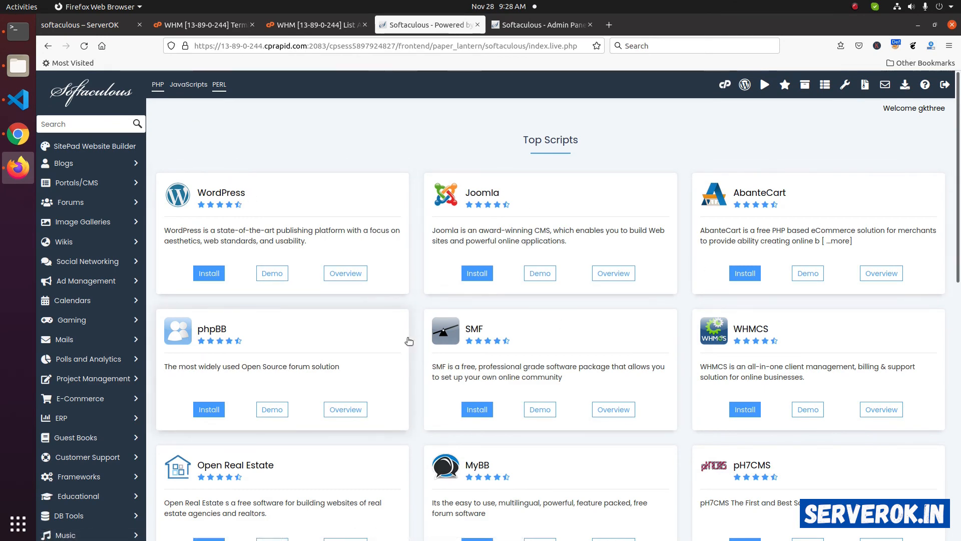
# Choose WordPress in Softaculous to load its install form.
pyautogui.scroll(-3)
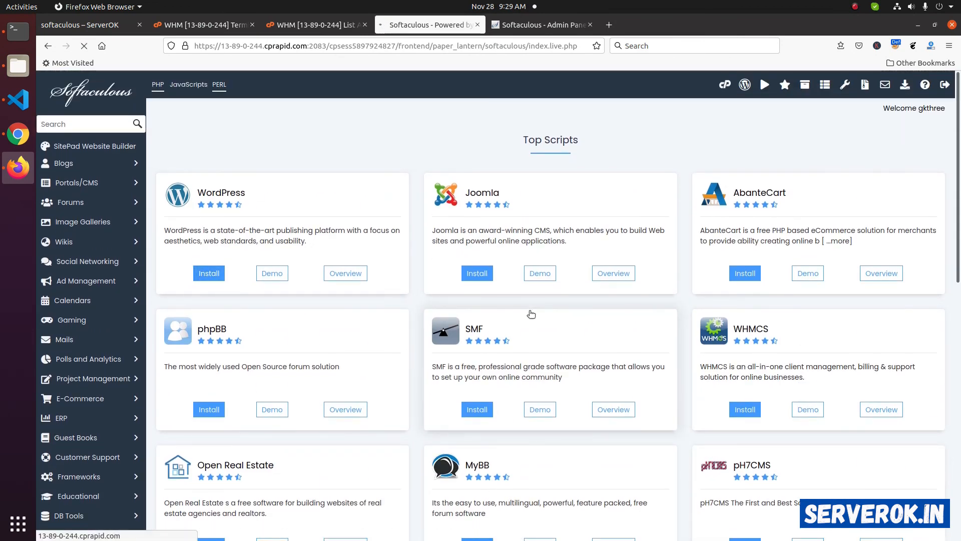
pyautogui.click(208, 273)
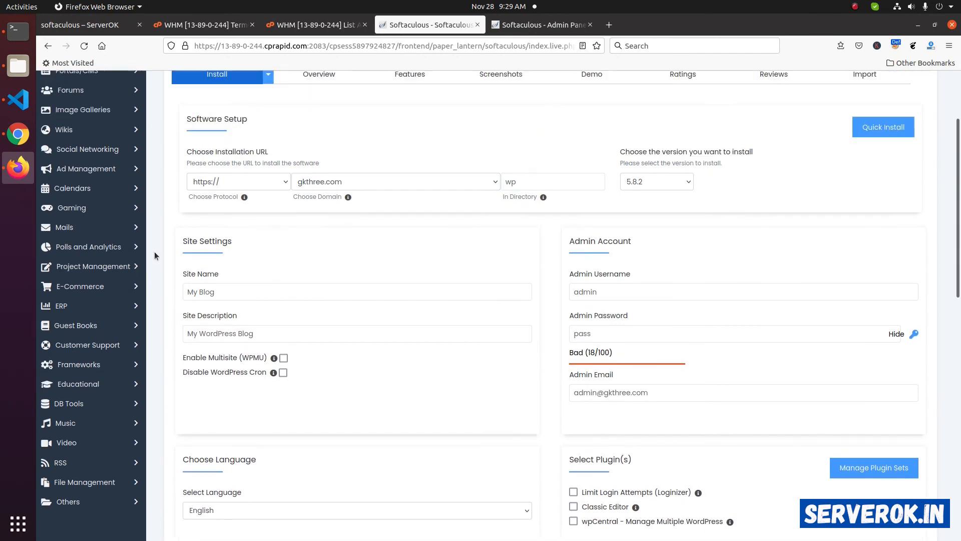
pyautogui.scroll(3)
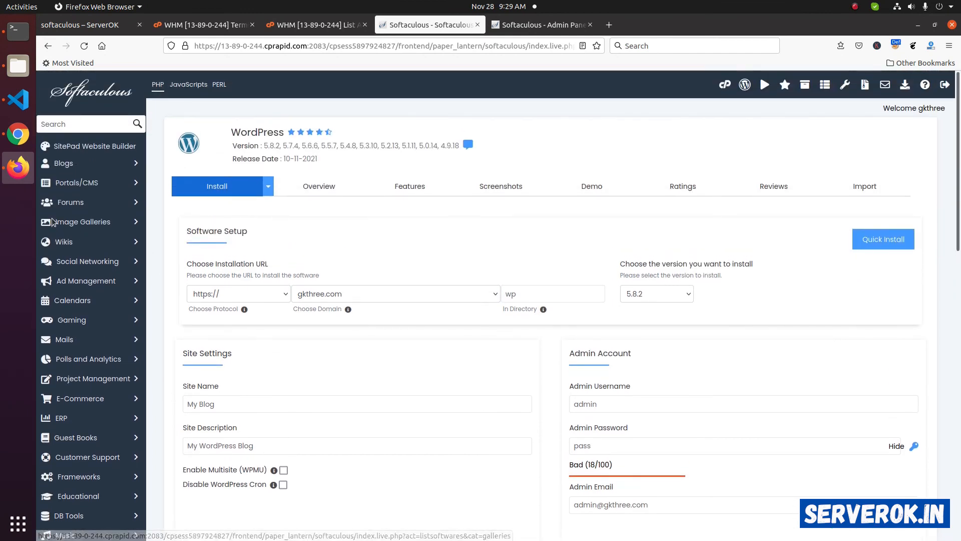